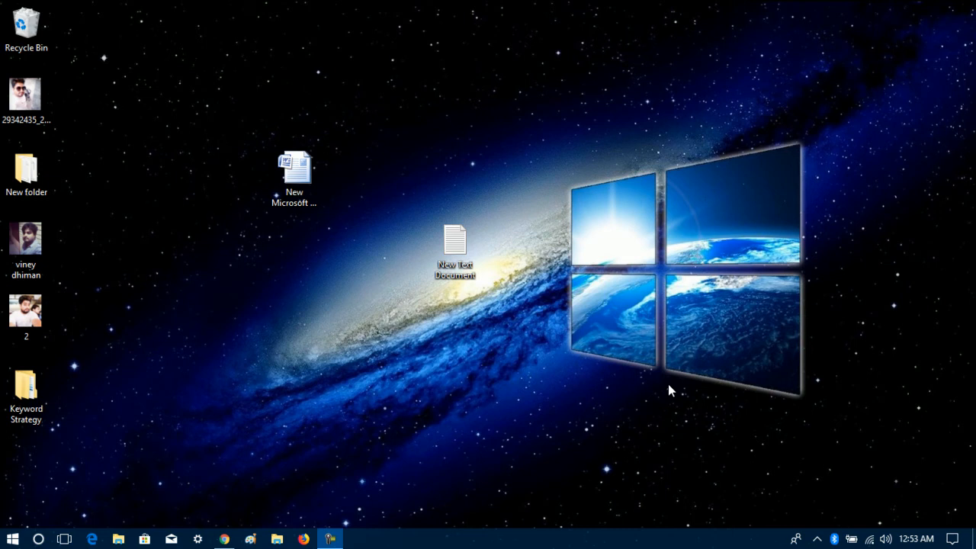
pyautogui.moveTo(667, 389)
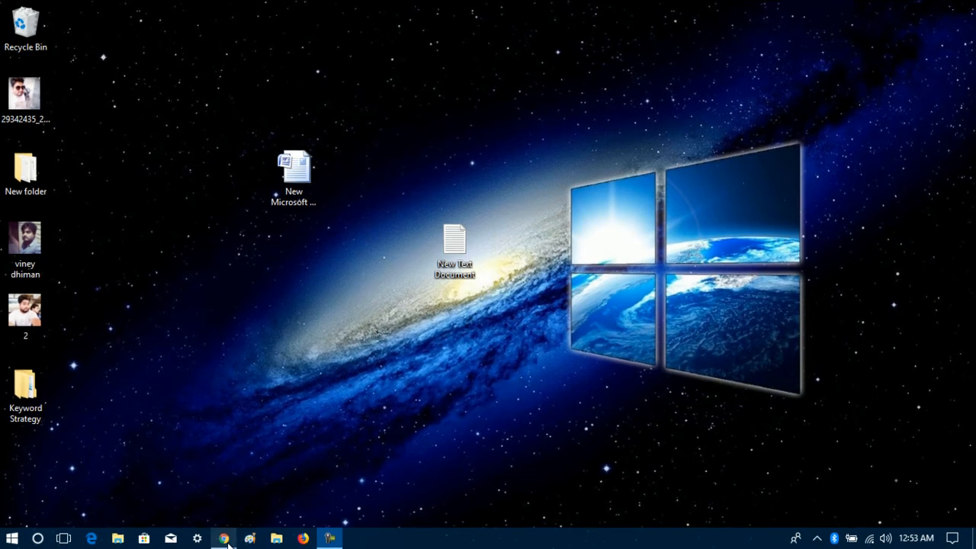
# Step: Launch Chrome and go to Facebook's General Account Settings via the account menu
pyautogui.click(222, 538)
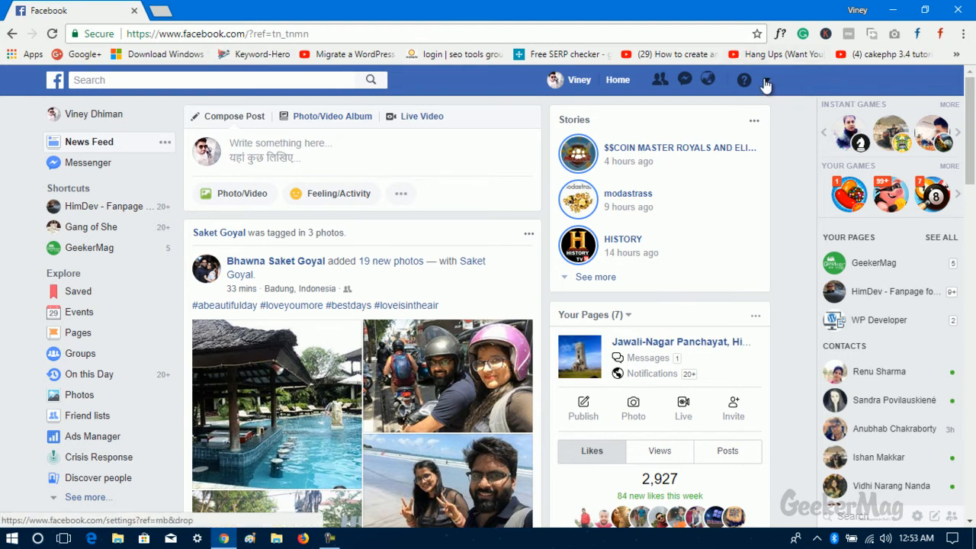
pyautogui.click(765, 79)
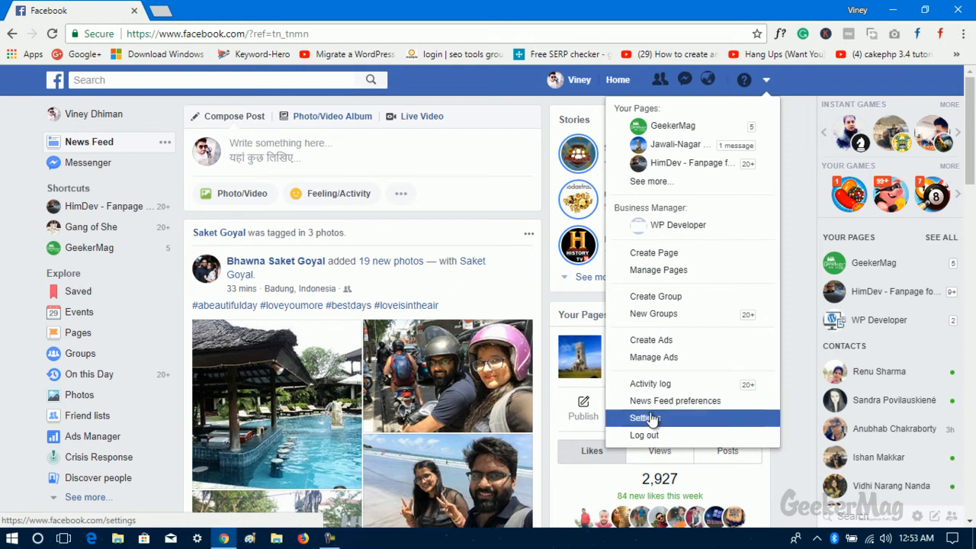
pyautogui.click(644, 417)
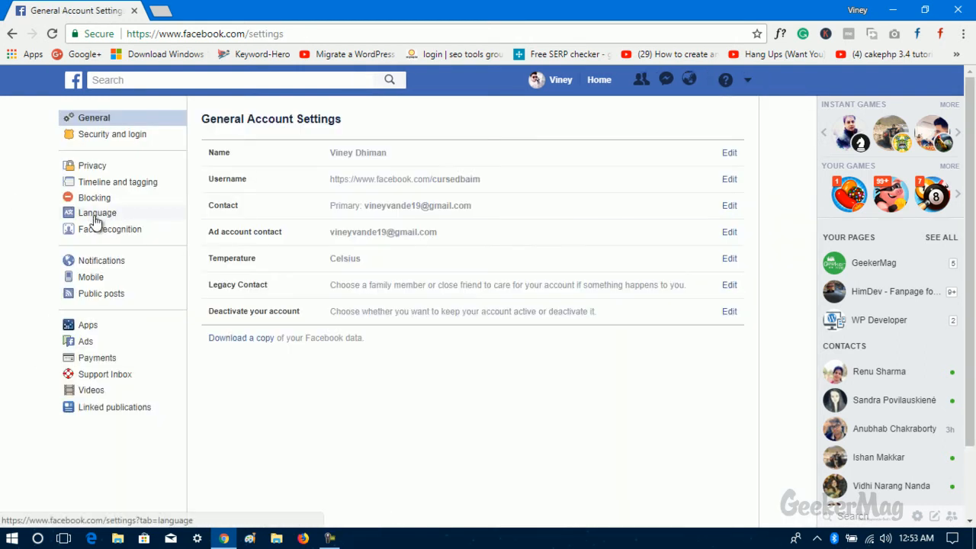
pyautogui.moveTo(96, 213)
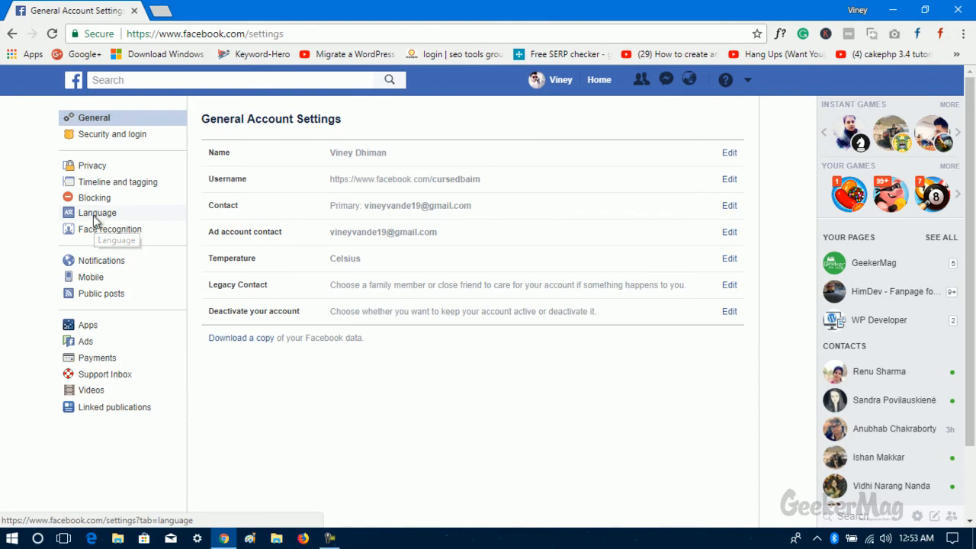
# Step: Open Language settings and edit the 'Which language do you want to use Facebook in?' option
pyautogui.click(97, 212)
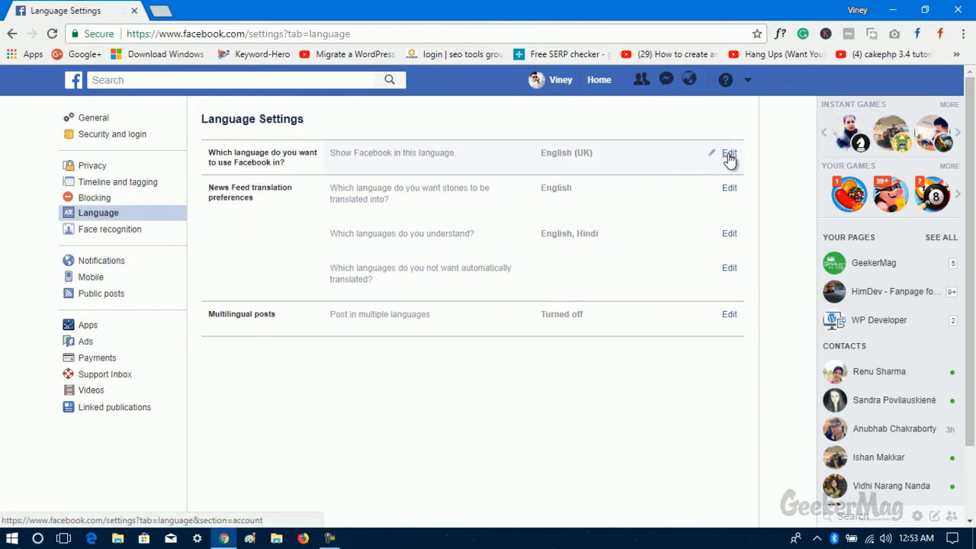
pyautogui.click(729, 154)
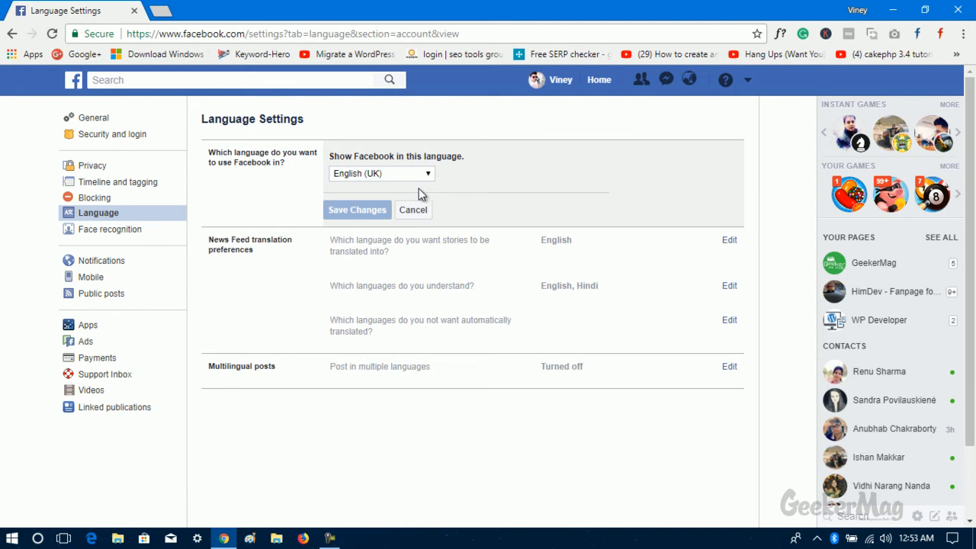
pyautogui.moveTo(366, 182)
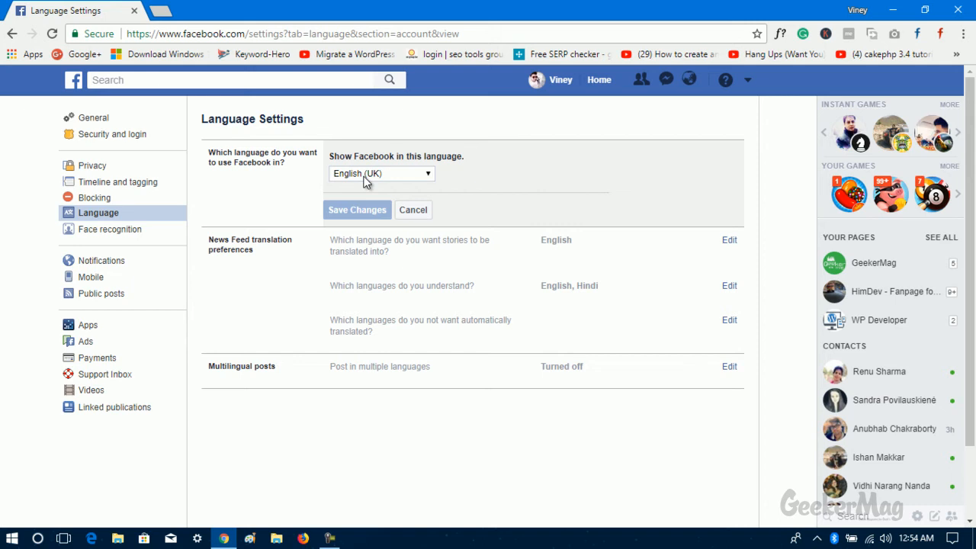
# Step: Choose Español from the language list and save the change
pyautogui.click(381, 173)
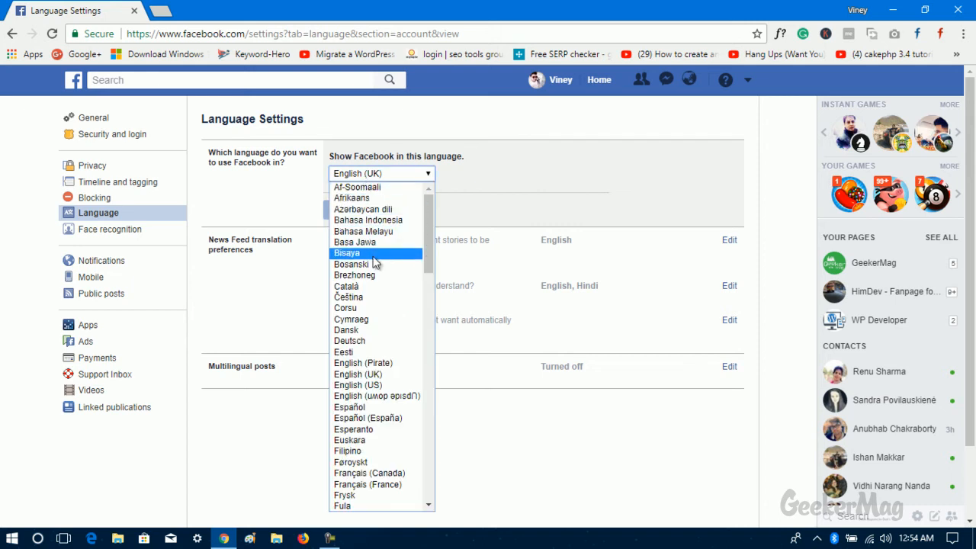
pyautogui.scroll(-3)
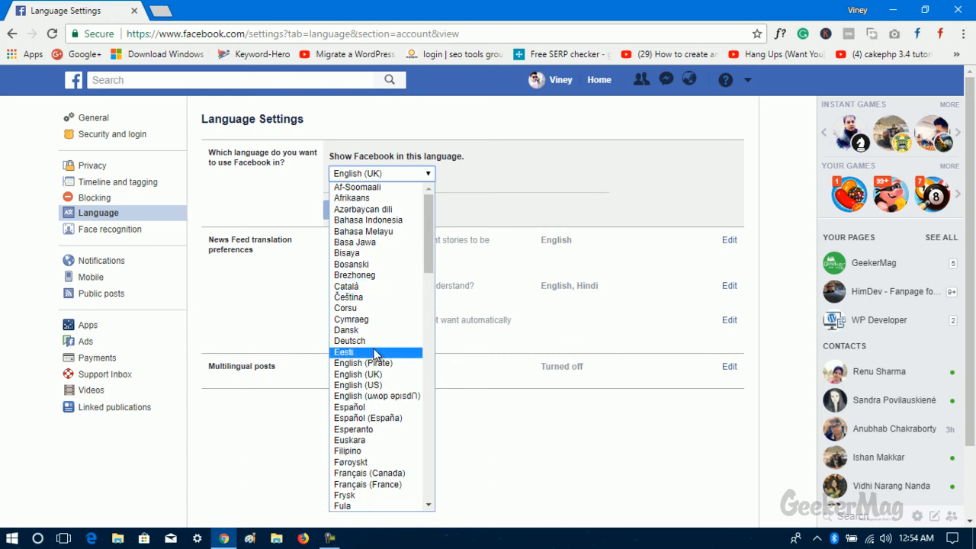
pyautogui.moveTo(374, 362)
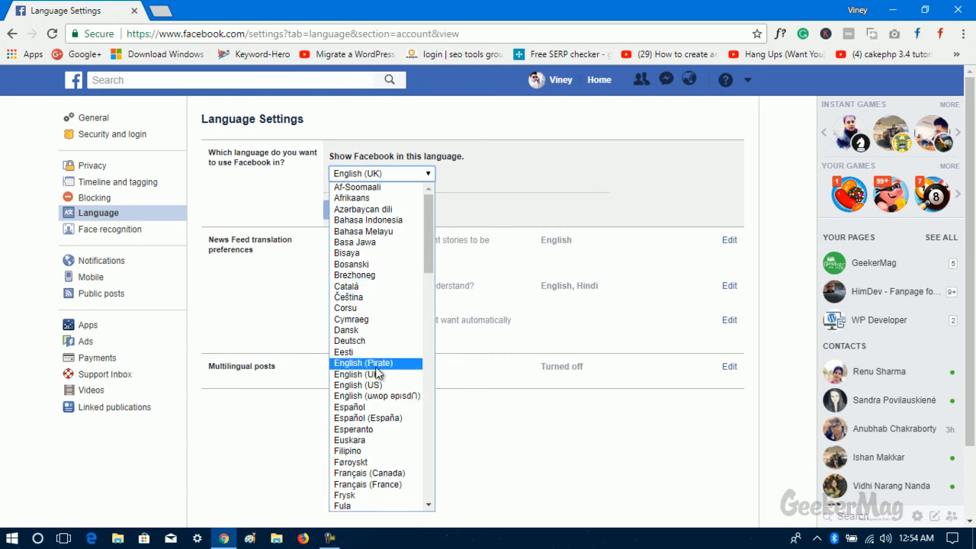
pyautogui.moveTo(349, 406)
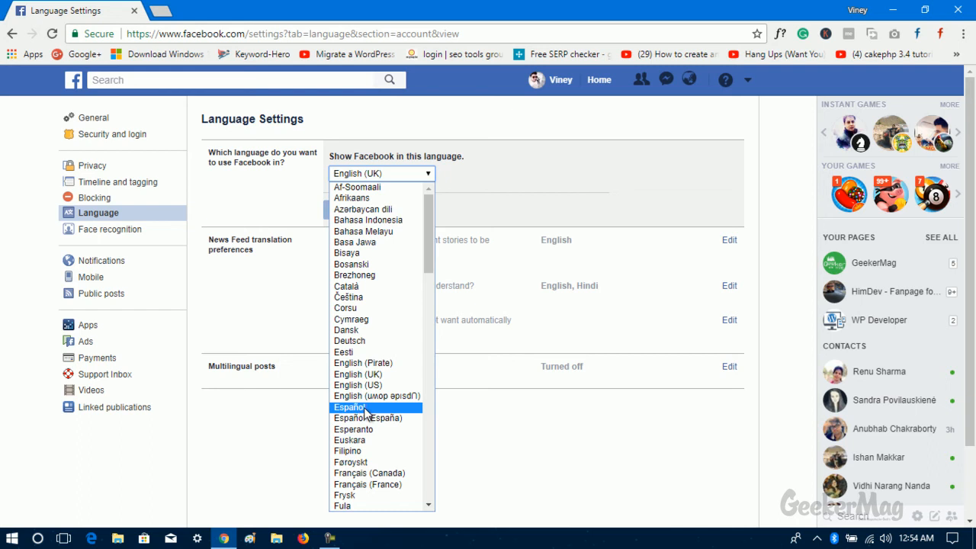
pyautogui.click(349, 406)
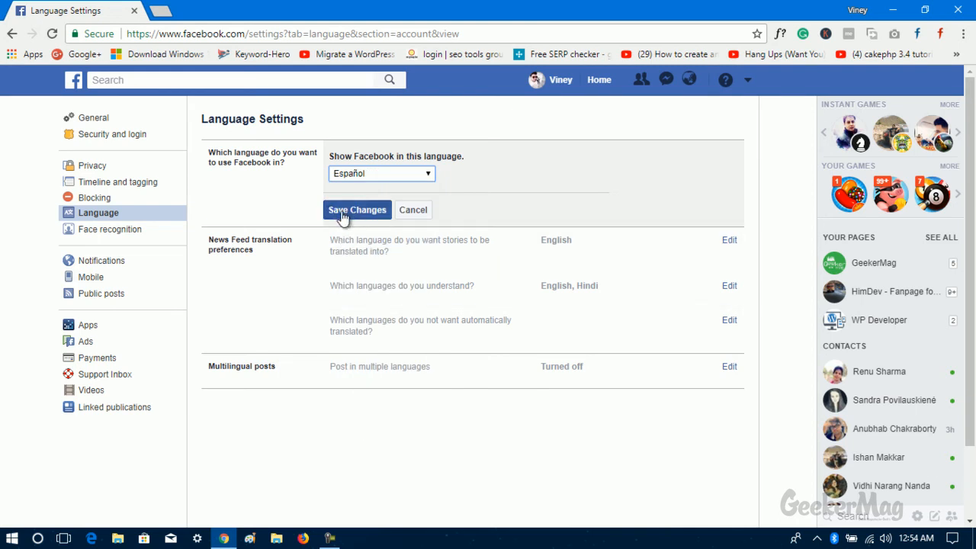
pyautogui.click(357, 210)
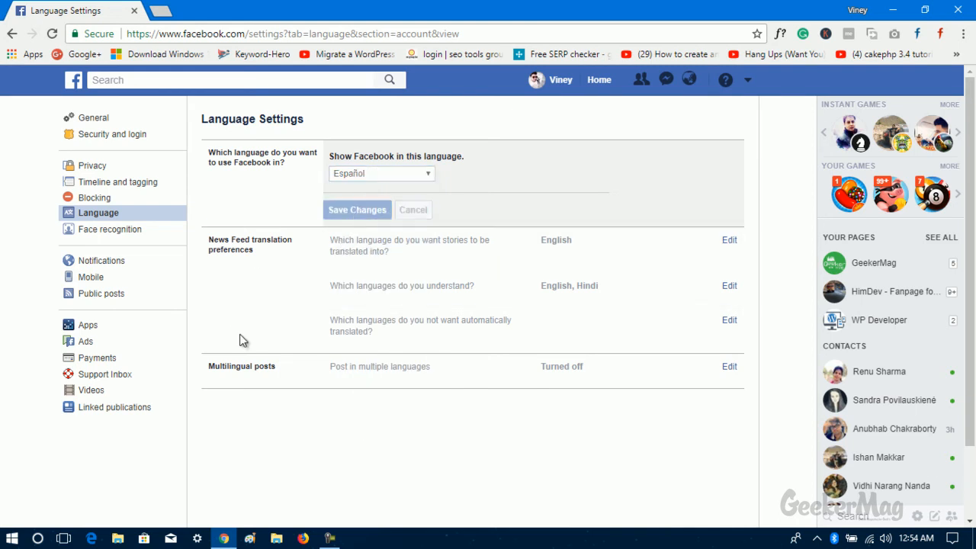
# Step: Click Save again until Facebook reloads in Spanish showing 'Cambios guardados'
pyautogui.click(357, 209)
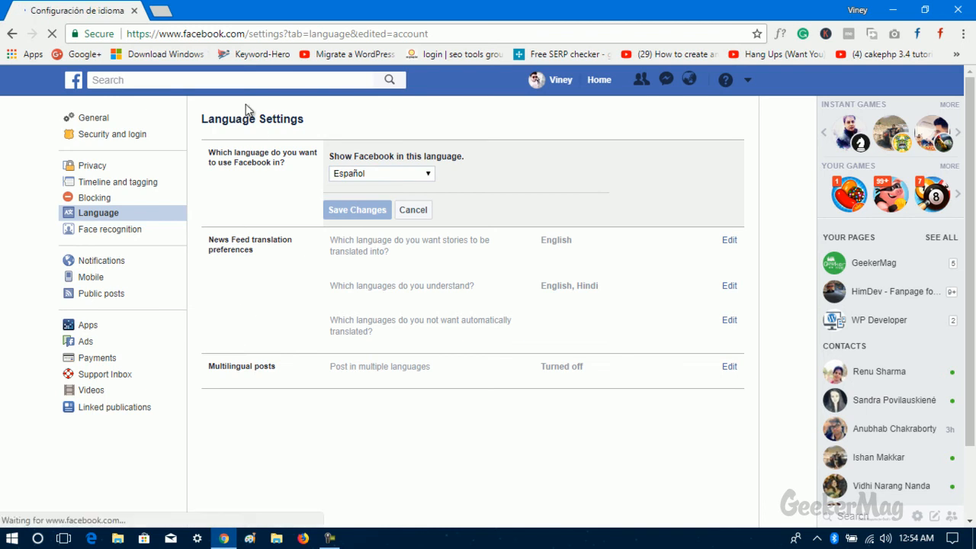
pyautogui.click(357, 210)
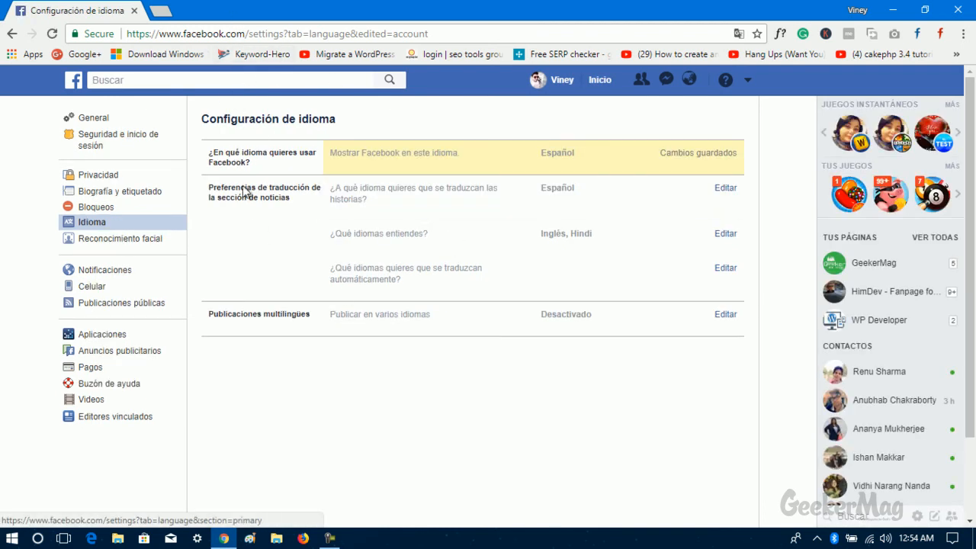
pyautogui.moveTo(332, 183)
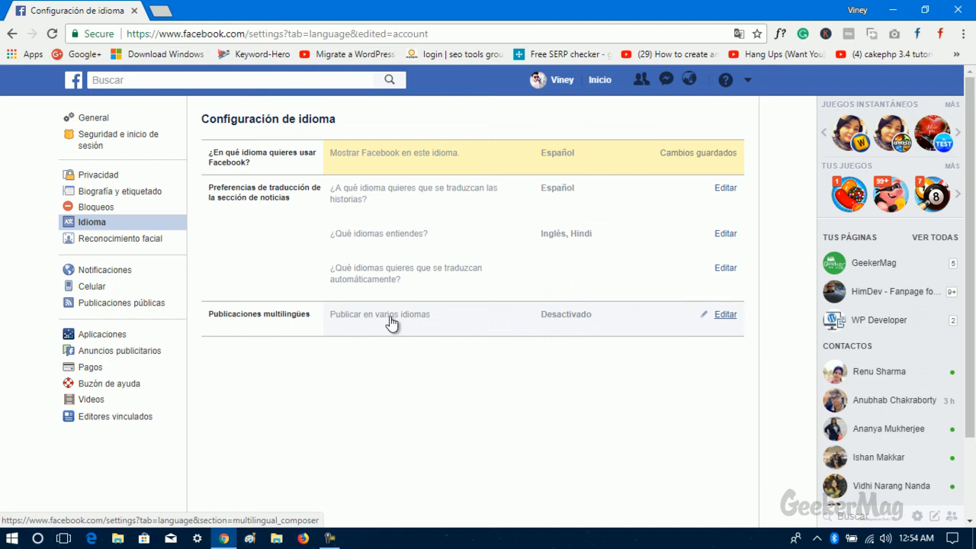
pyautogui.moveTo(297, 352)
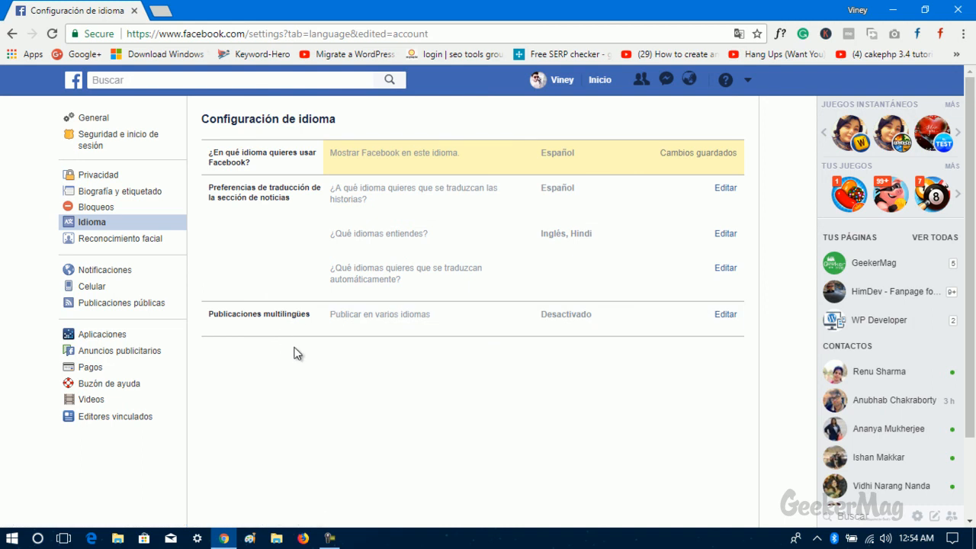
pyautogui.moveTo(269, 367)
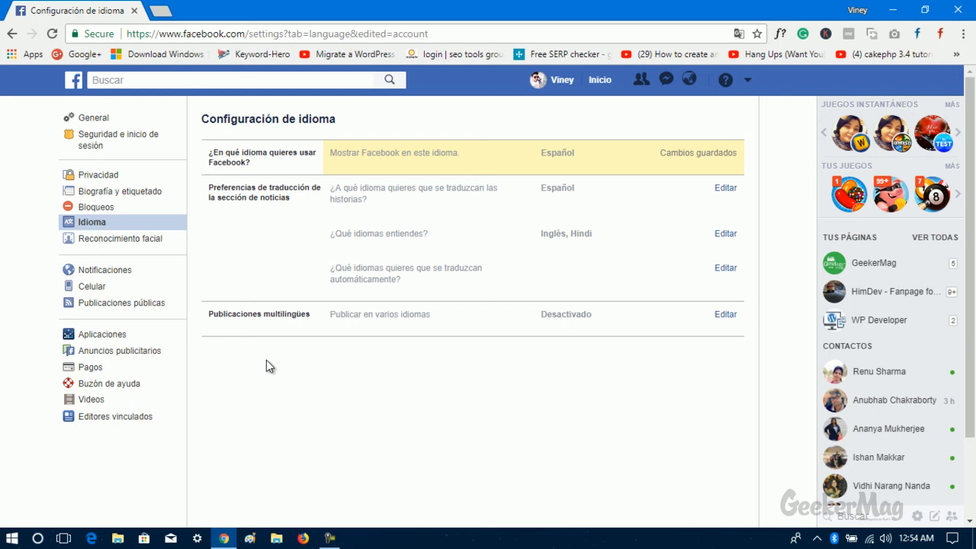
pyautogui.moveTo(266, 372)
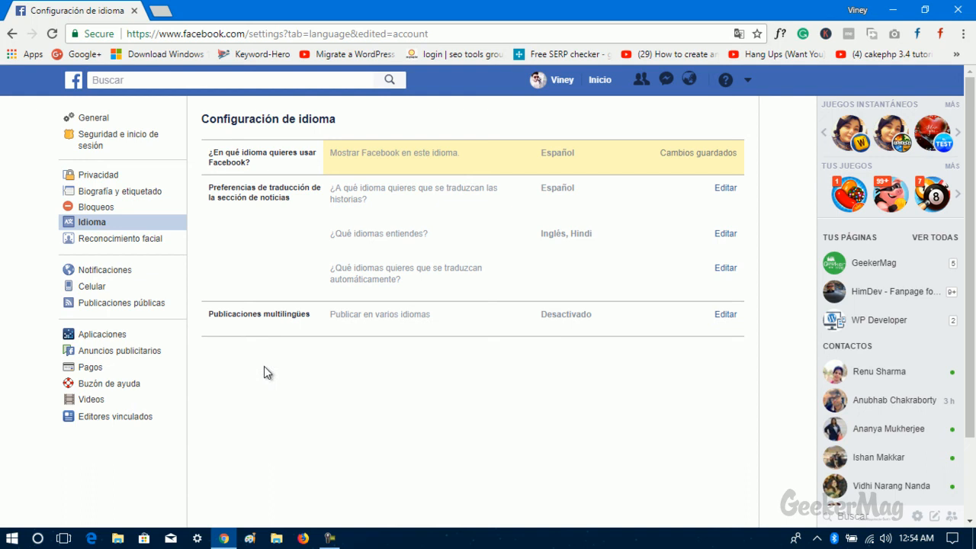